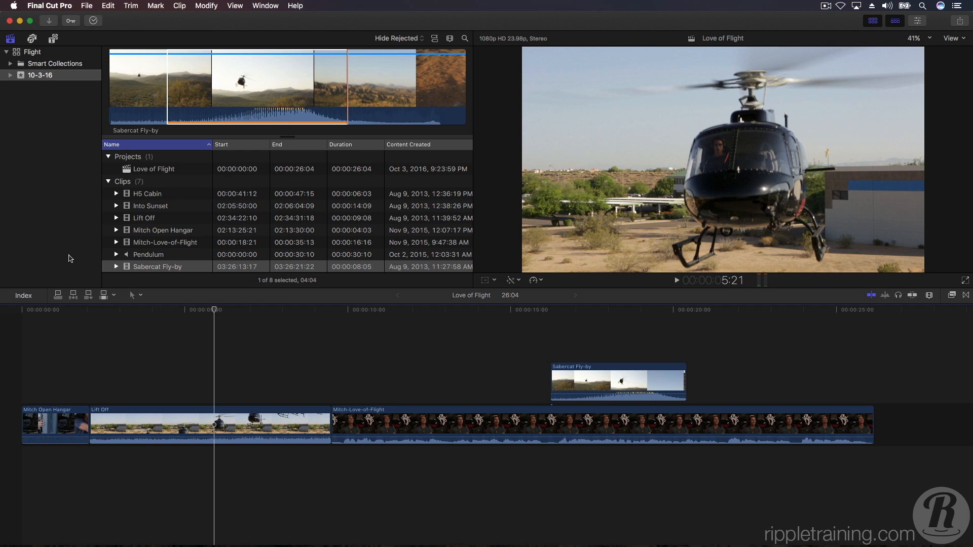
Extend Mitch Open Hangar's end by one second at the Lift Off edit point
click(54, 425)
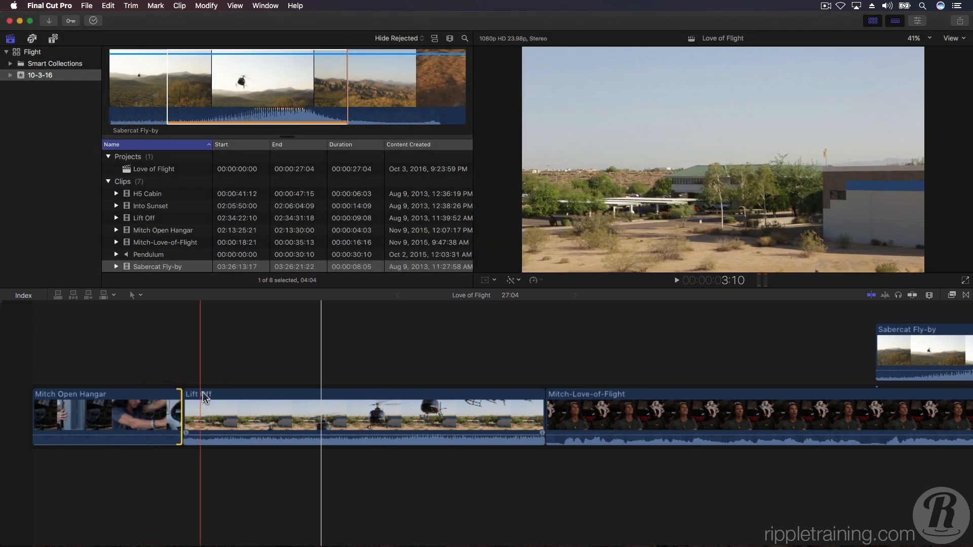
Select Lift Off and place the playhead where it should end
click(346, 397)
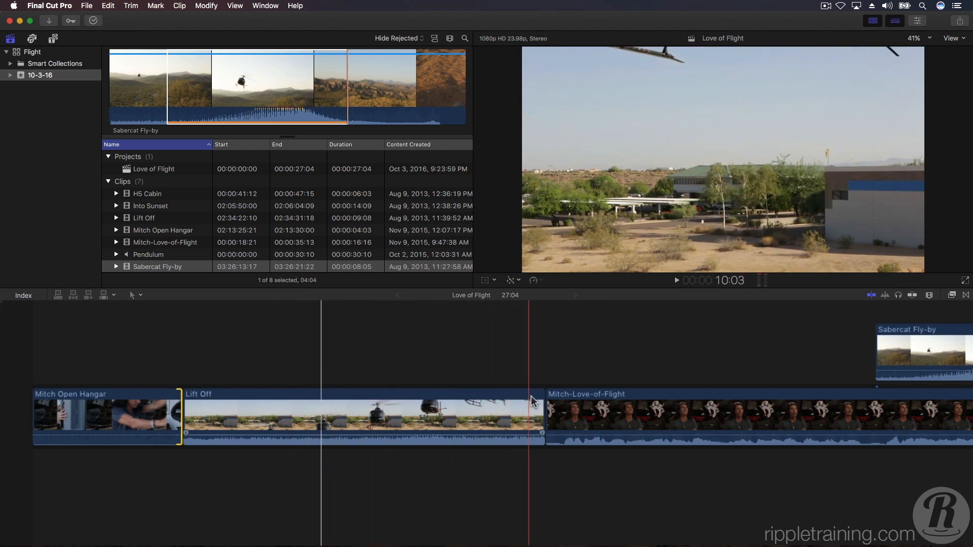
click(533, 400)
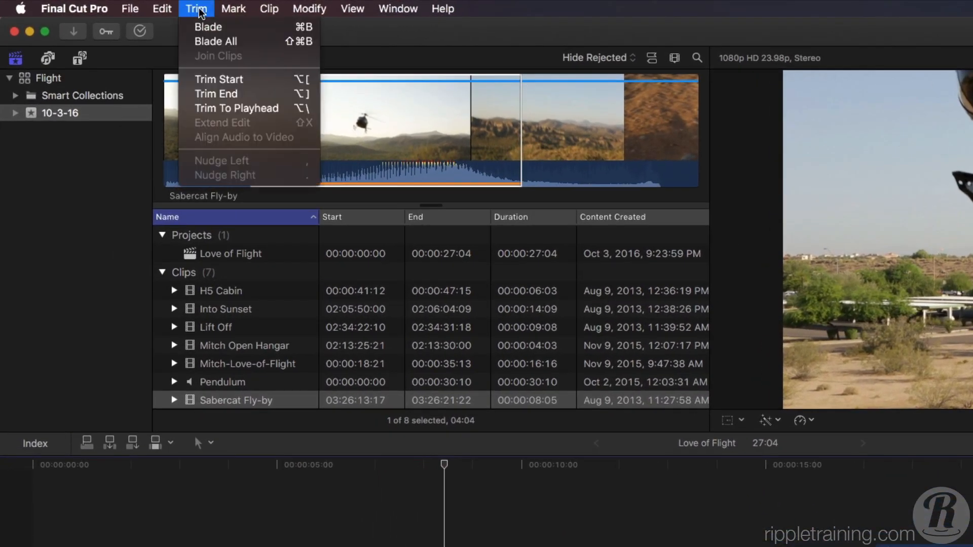
mouse_move(198, 86)
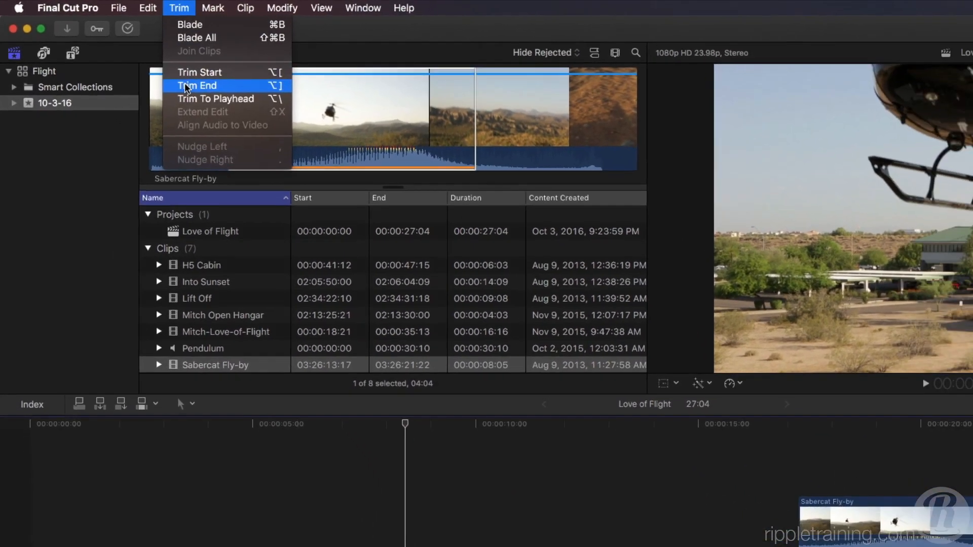
Apply Trim End to cut Lift Off back to the playhead, making the project 25:02
click(200, 86)
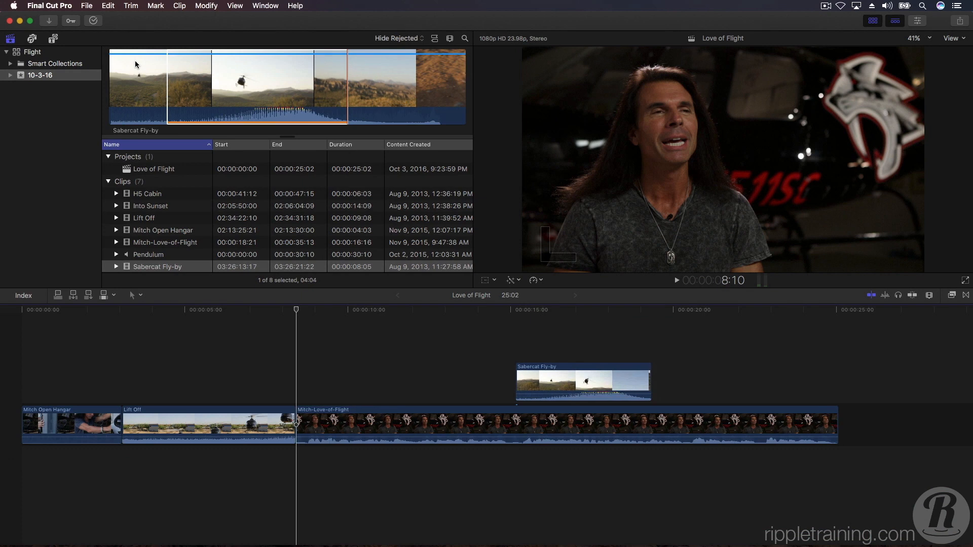
mouse_move(200, 210)
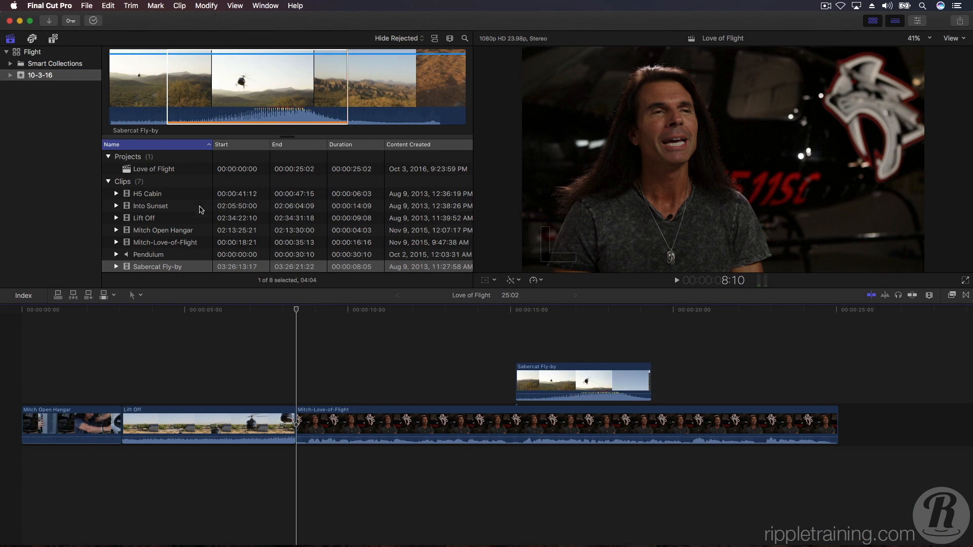
Play the timeline to locate the jump cut in Mitch-Love-of-Flight
click(276, 329)
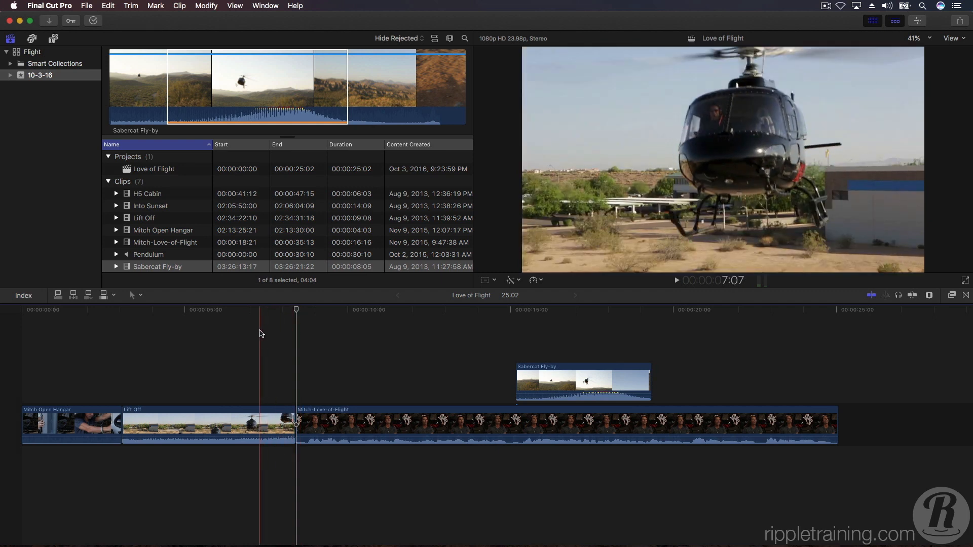
key(space)
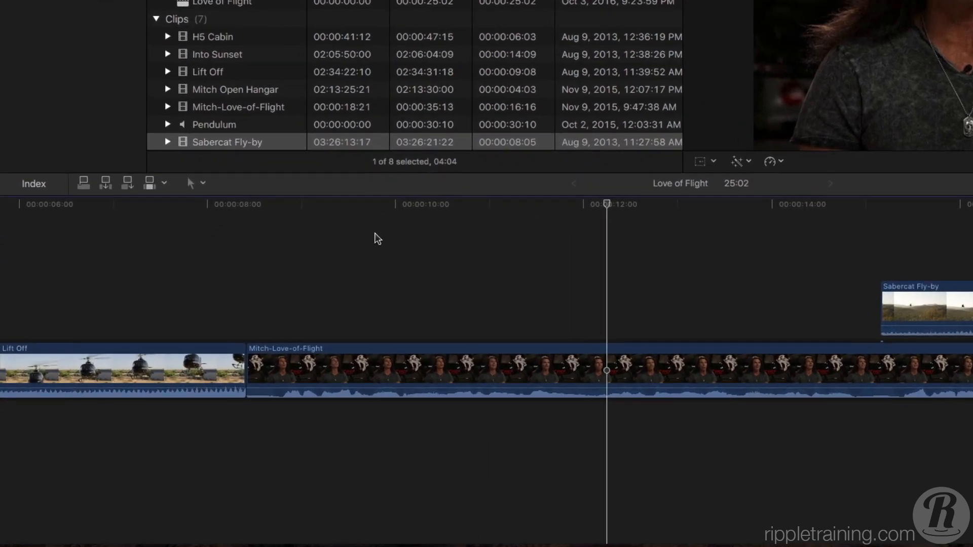
Switch to the Blade tool from the Tools pop-up
click(210, 183)
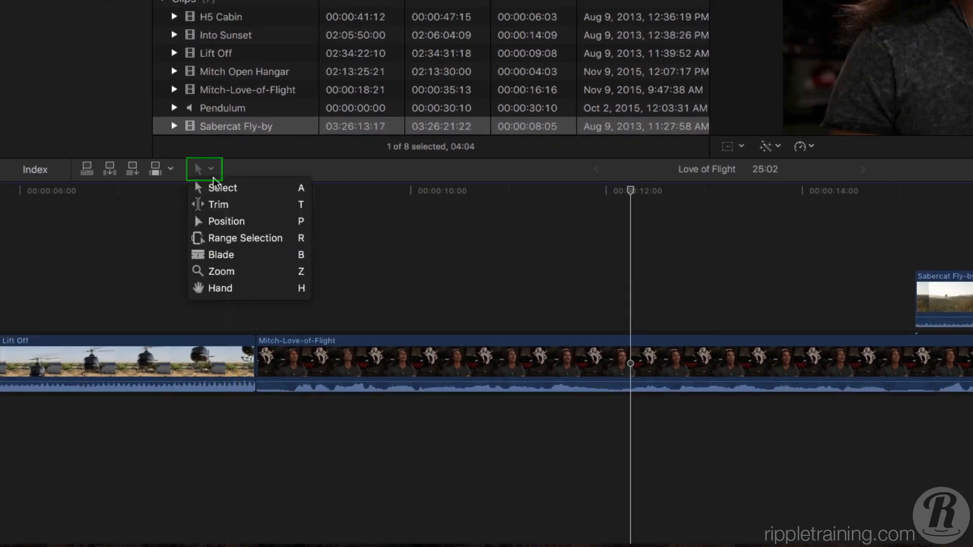
click(245, 238)
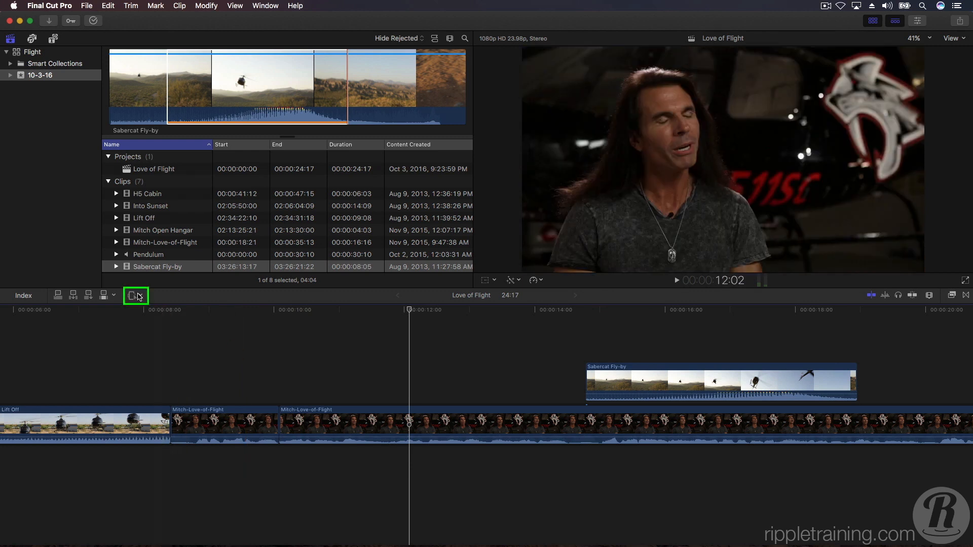
Return to the Select tool and park the playhead early in Mitch-Love-of-Flight
click(145, 310)
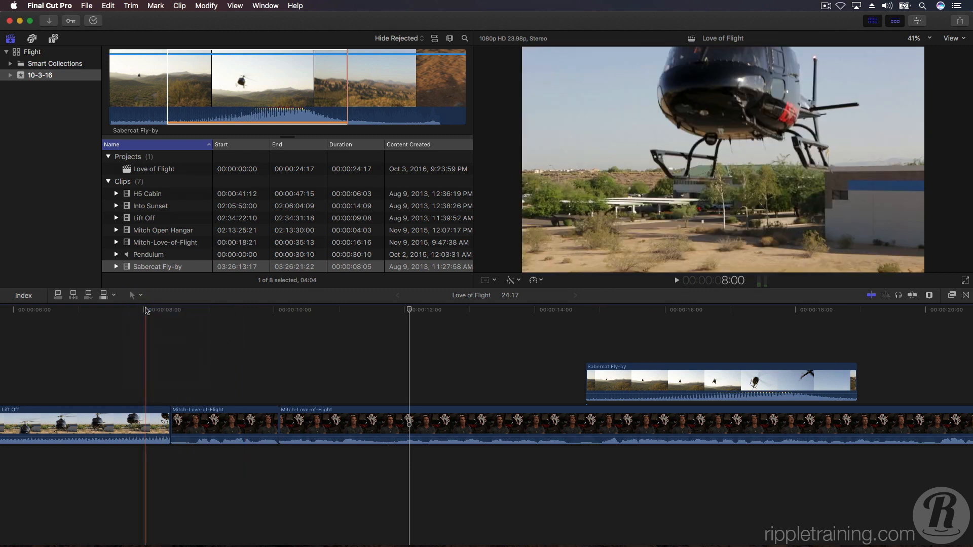
click(218, 310)
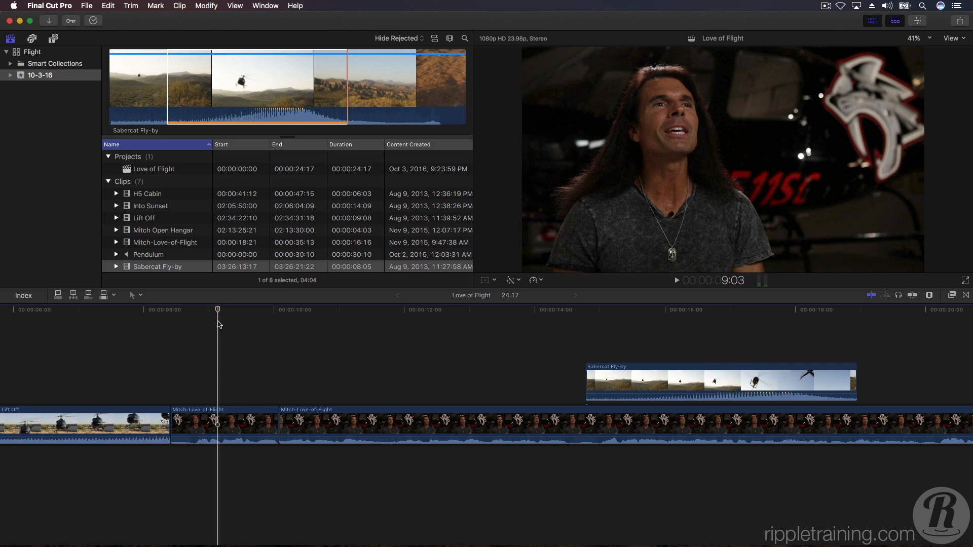
click(171, 310)
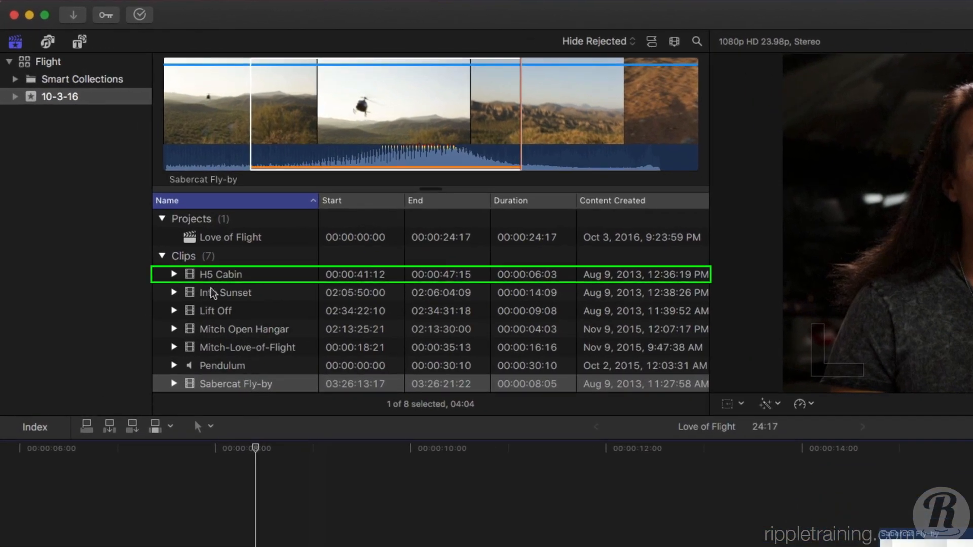
Select H5 Cabin and set the edit to Video Only
click(221, 273)
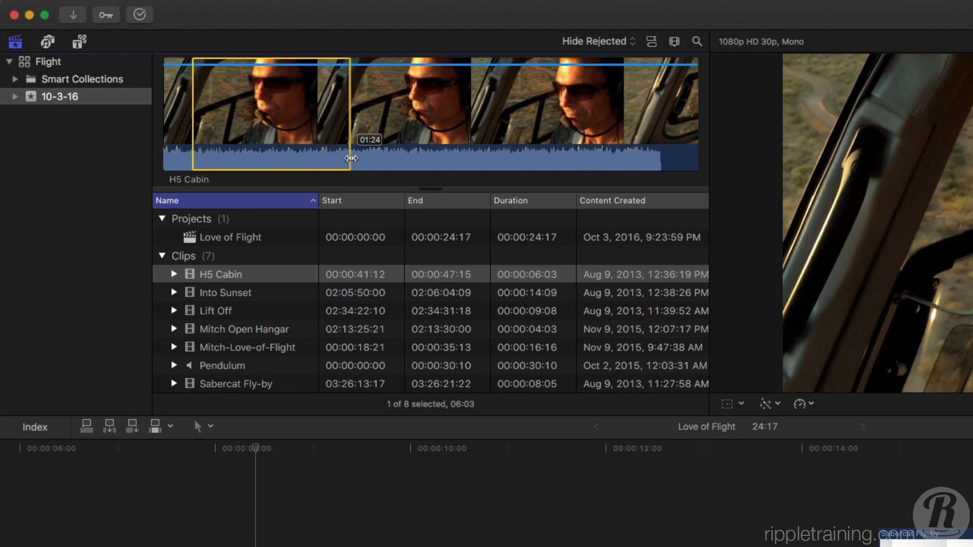
mouse_move(367, 161)
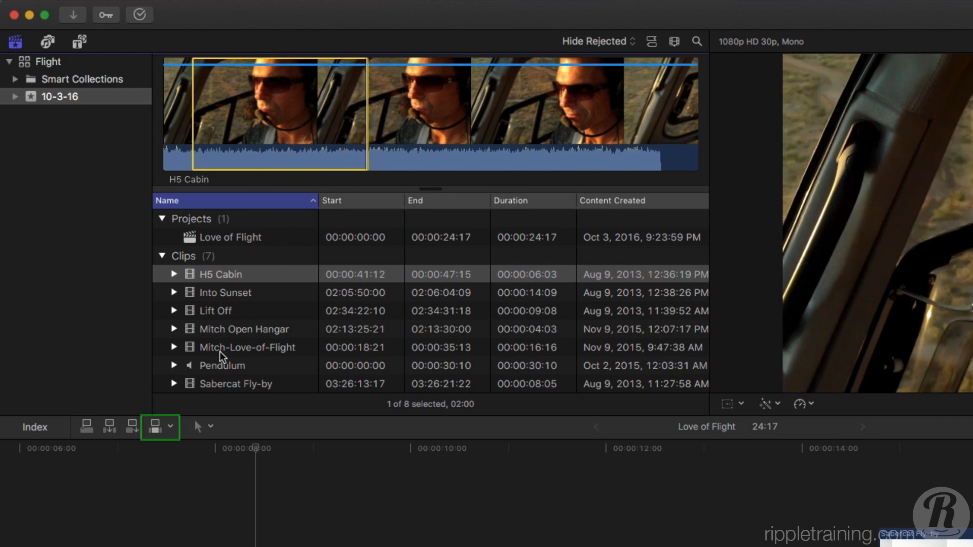
click(174, 426)
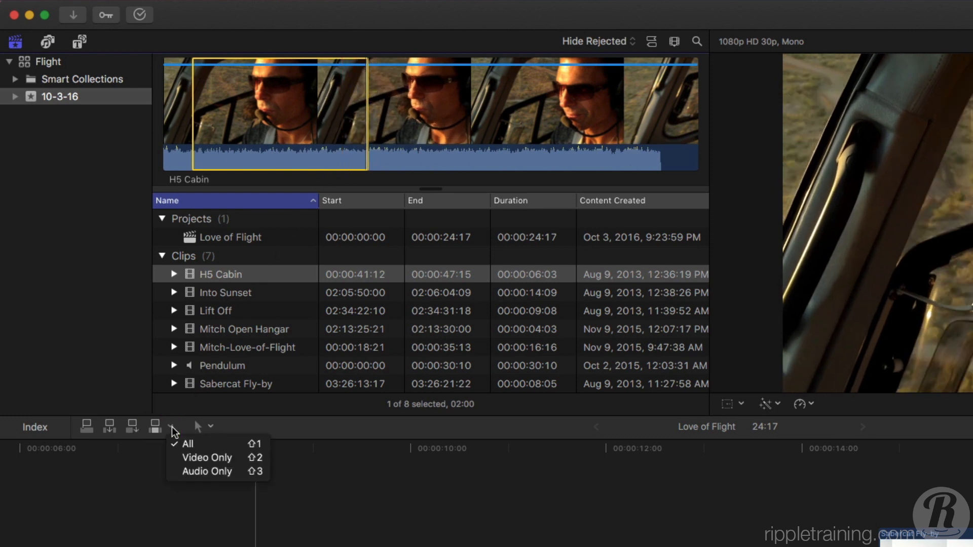
click(86, 426)
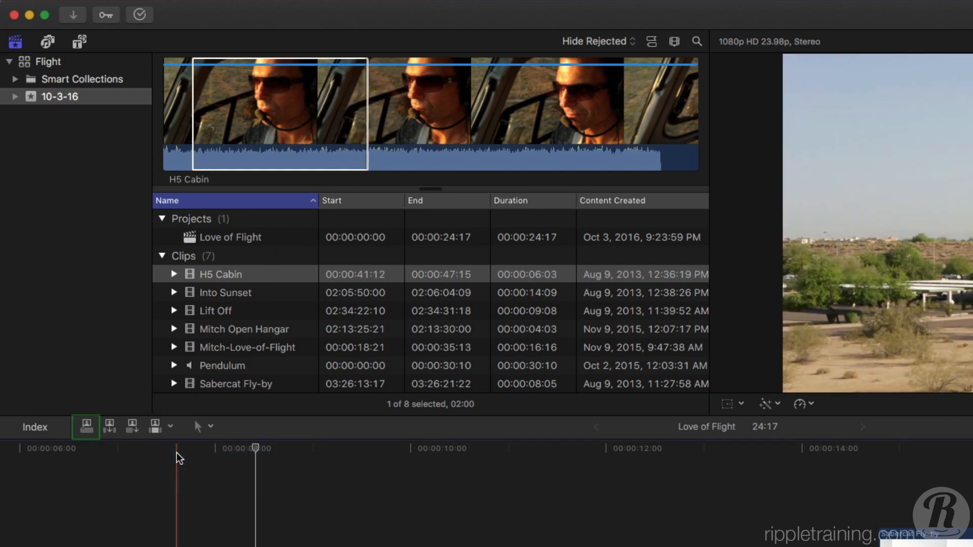